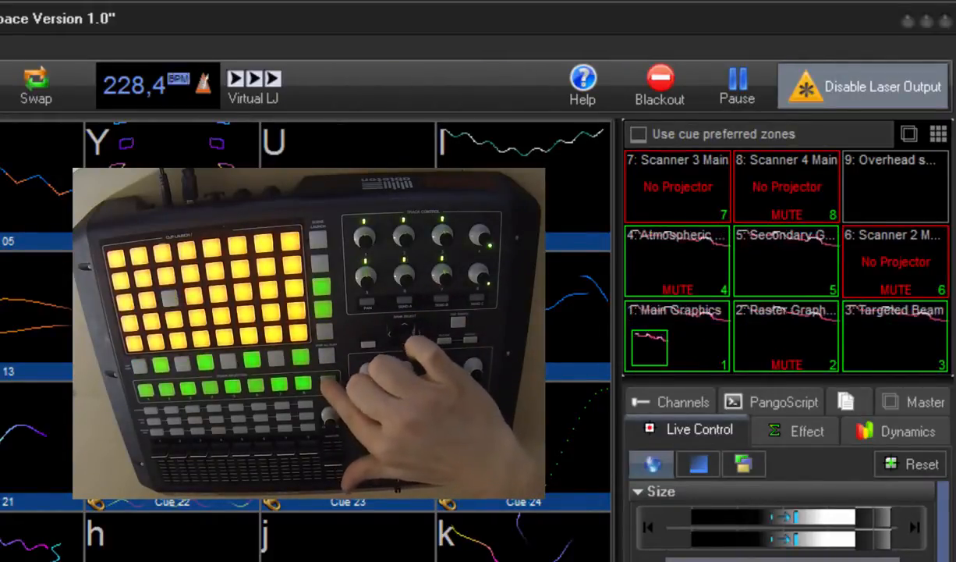
Enable 'Use cue preferred zones' so every projection zone becomes unmuted
click(638, 134)
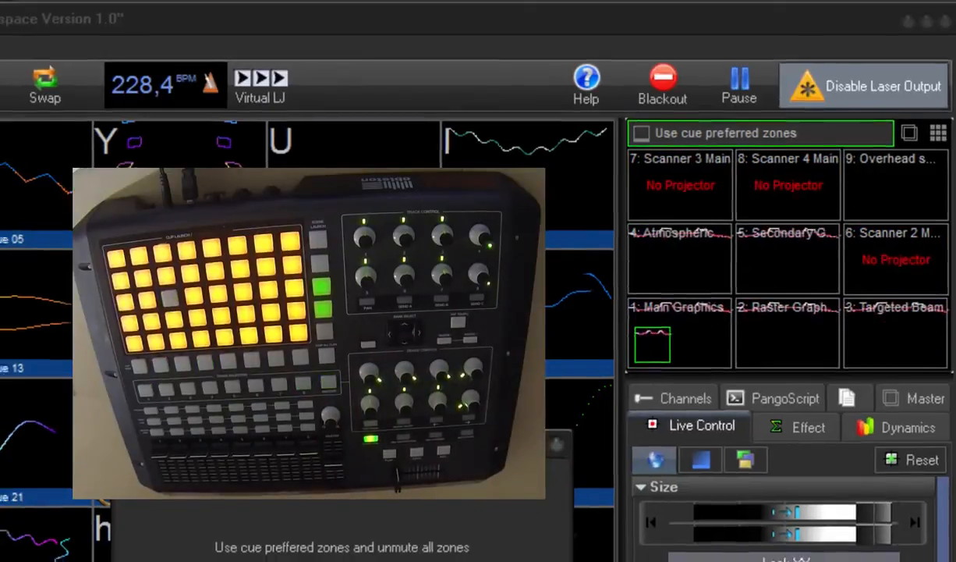